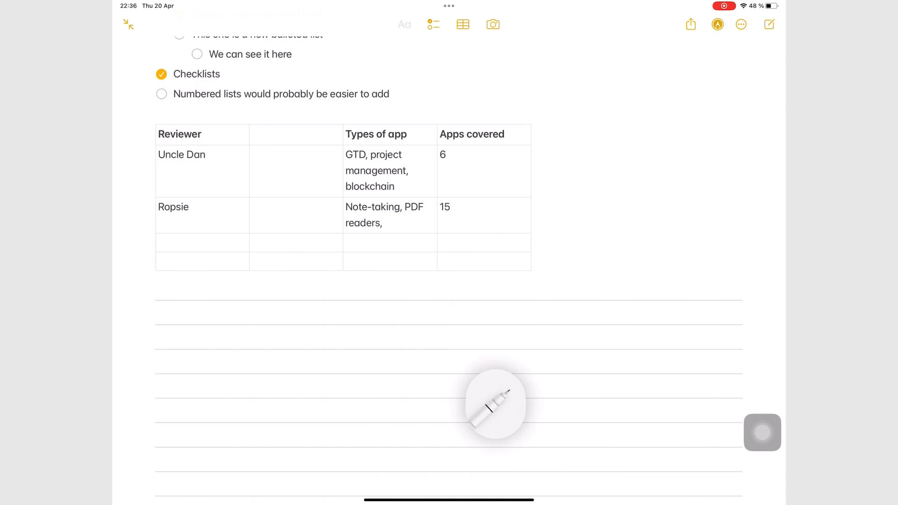
Place the cursor below the table and expand the compact Markup palette into the full drawing toolbar.
click(496, 402)
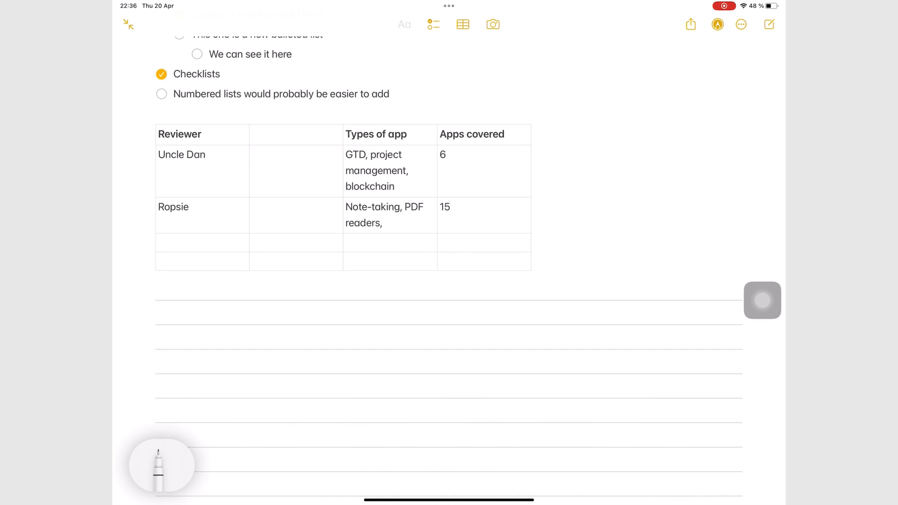
click(161, 465)
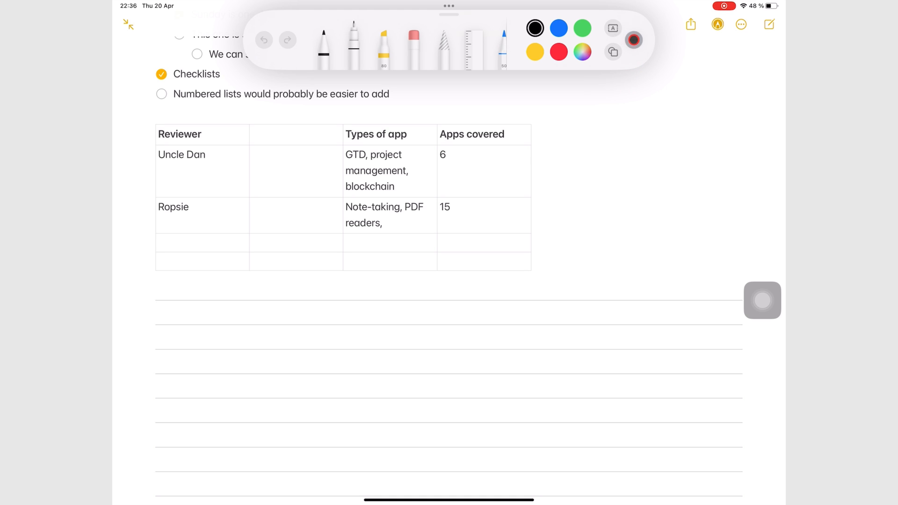
Write labelled sample lines for the ballpoints, calligraphy pen and pencil, then a 'Brush pen' sample with the brush.
click(635, 40)
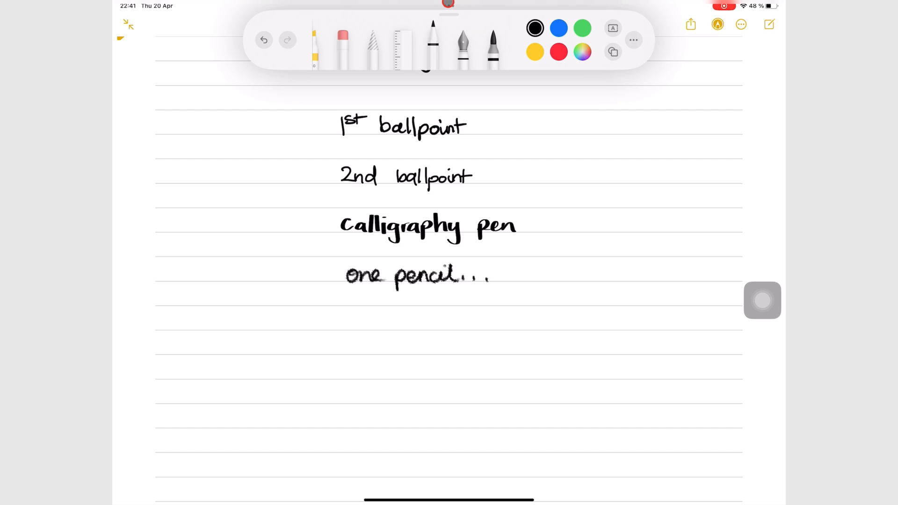
click(494, 46)
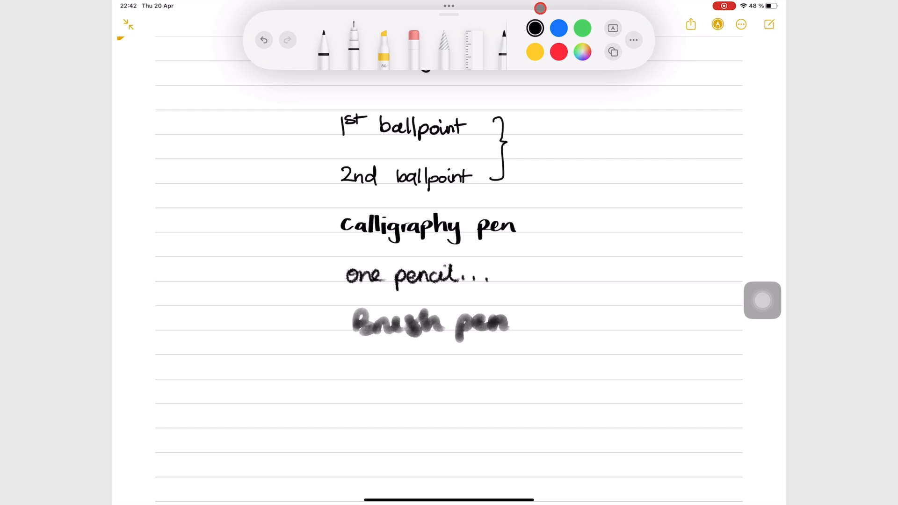
Try the ballpoint pen's stroke thickness presets from thinner up to the thickest.
click(323, 43)
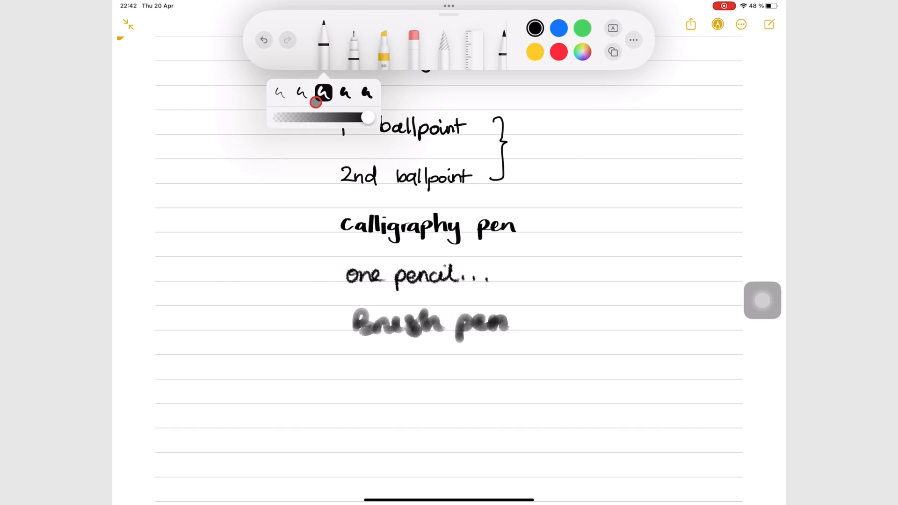
click(300, 94)
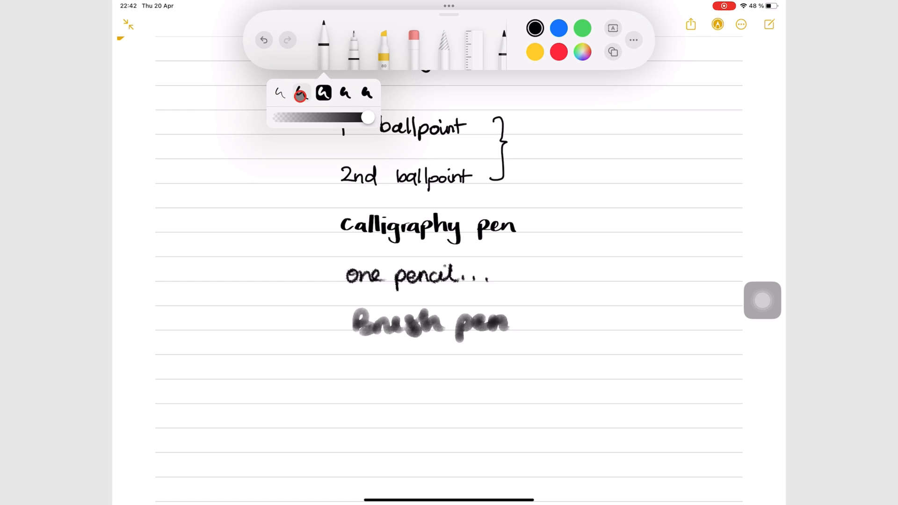
click(345, 94)
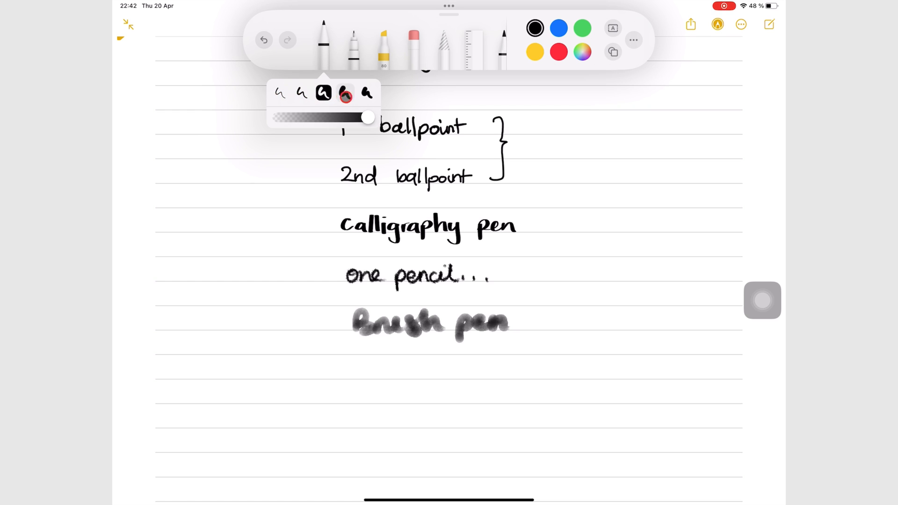
click(366, 94)
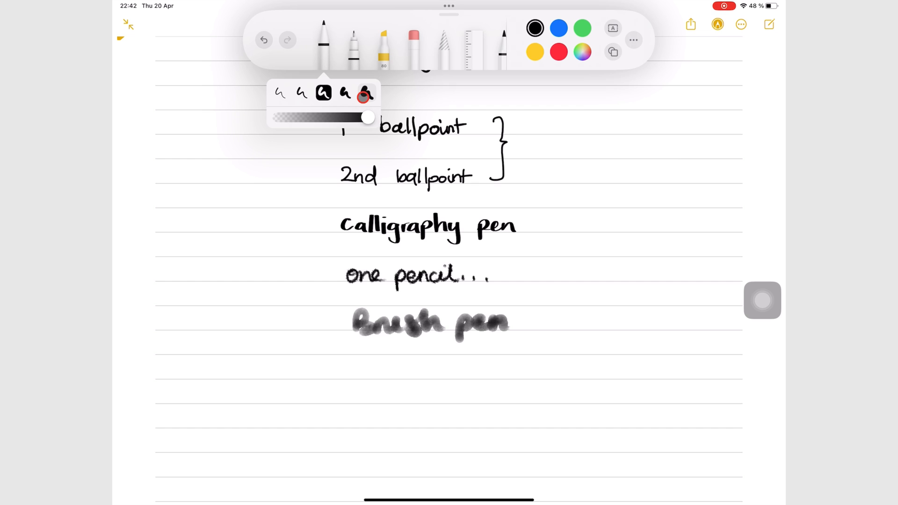
Sweep the fine-tip pen's opacity between zero, halfway and full, ending at full opacity.
click(354, 43)
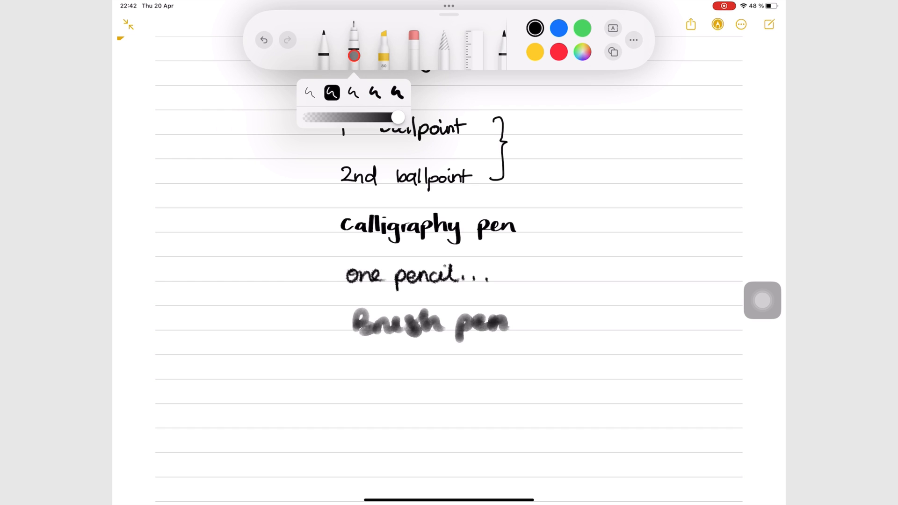
drag(398, 118, 398, 117)
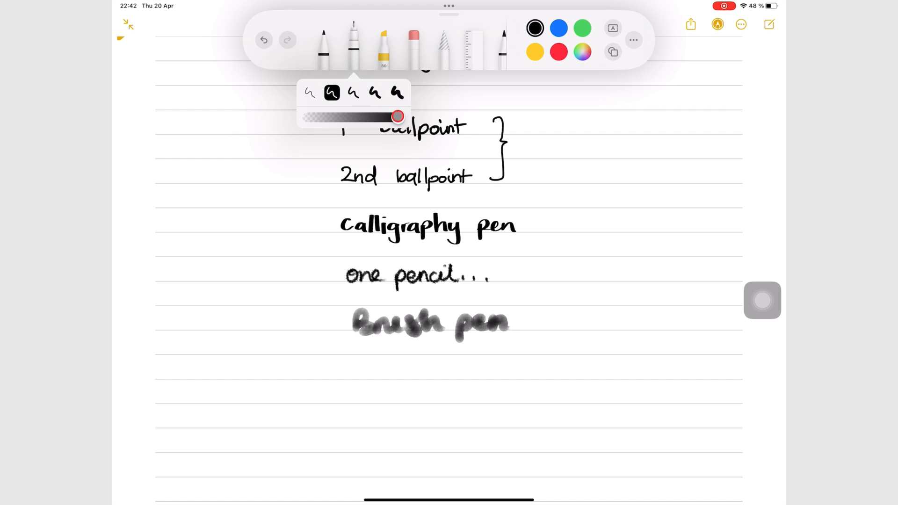
drag(399, 116, 314, 116)
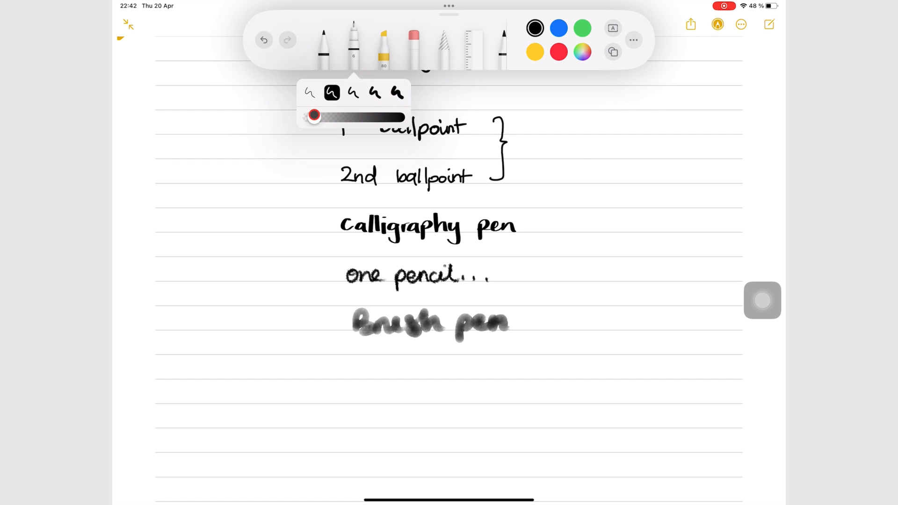
drag(313, 116, 373, 116)
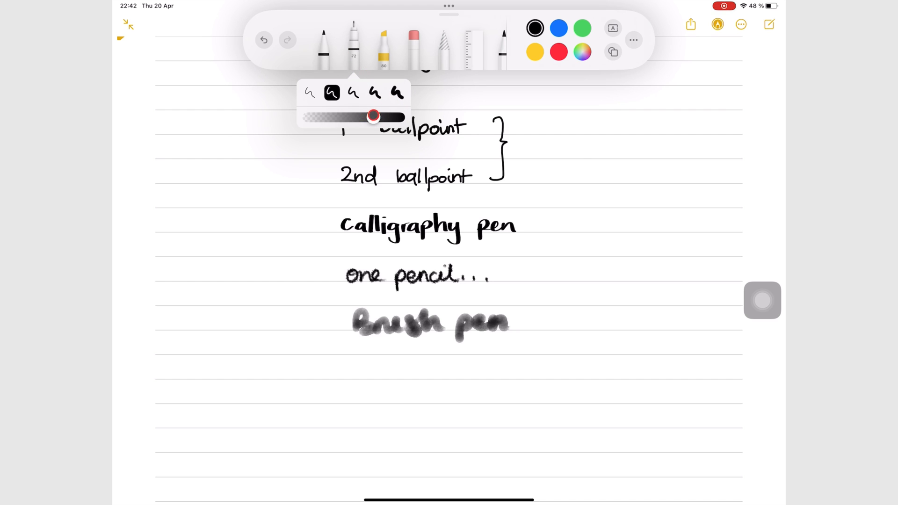
drag(374, 116, 407, 117)
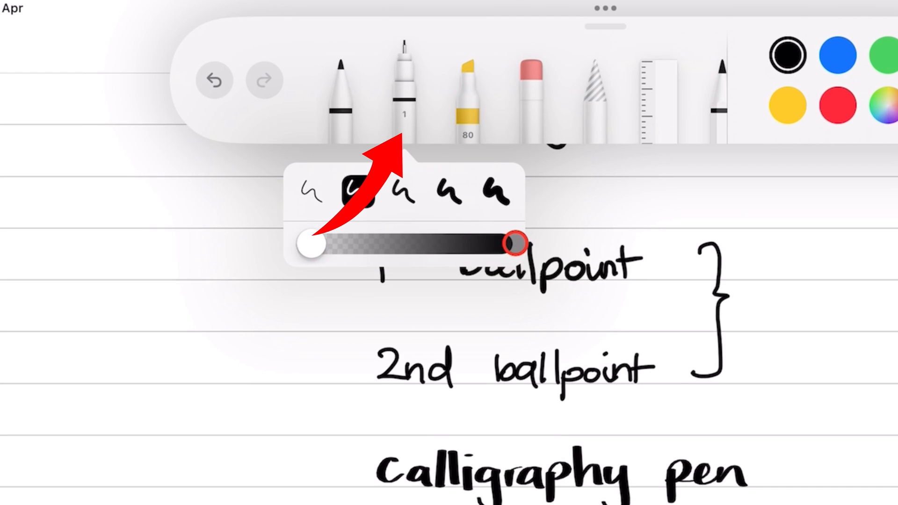
drag(312, 242, 496, 242)
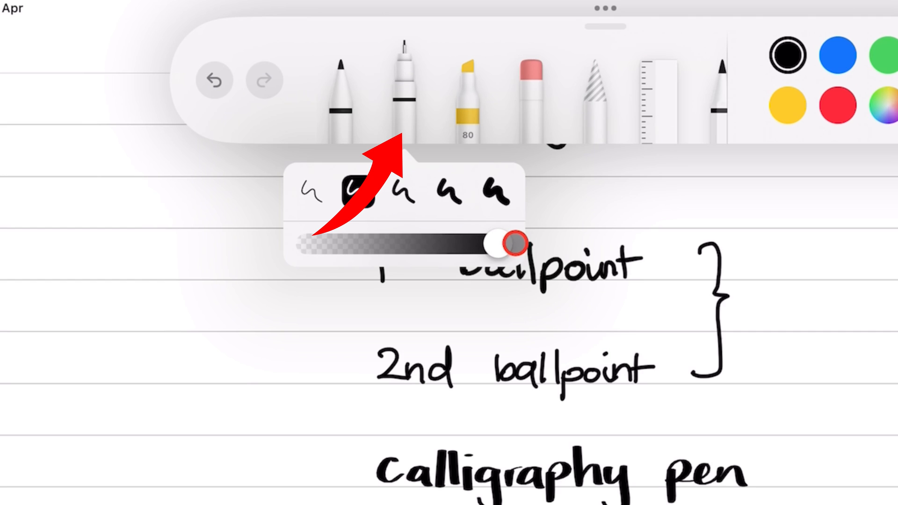
drag(507, 241, 313, 242)
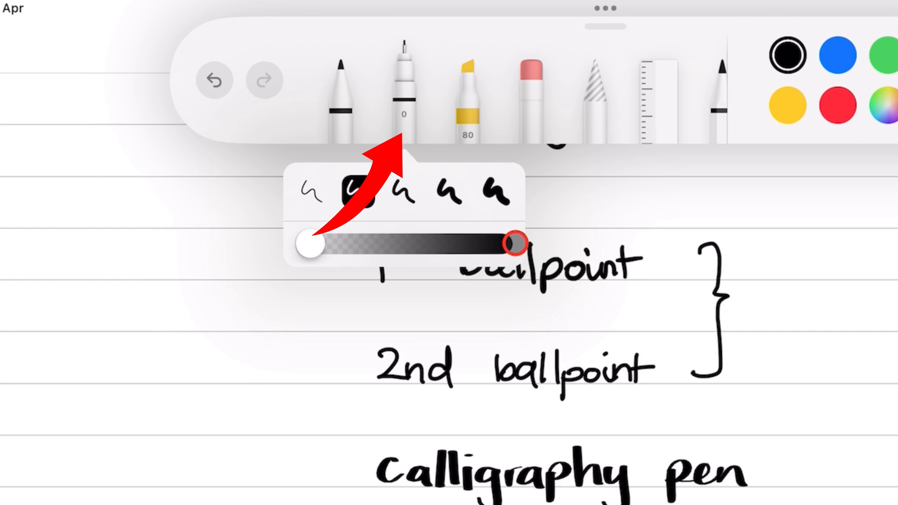
drag(313, 242, 496, 242)
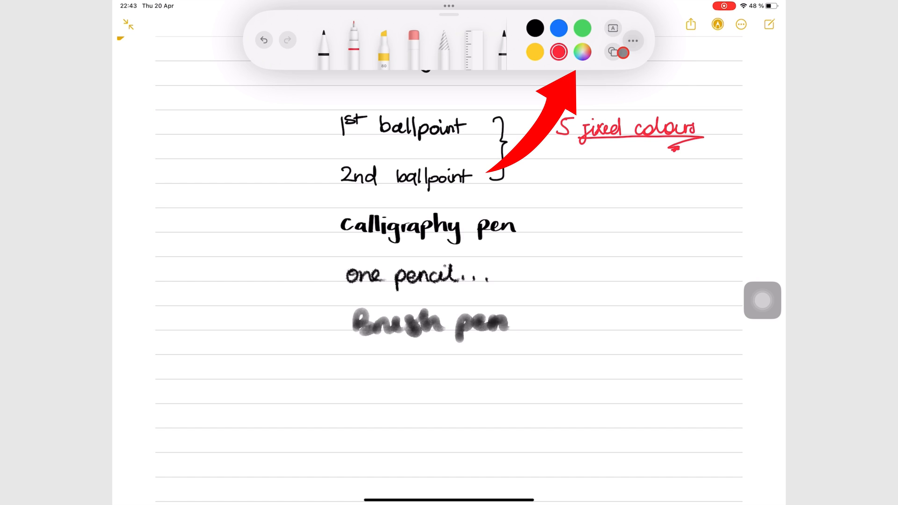
After writing '5 fixed colours' in red, bring up the full Colours popover from the colour wheel.
click(583, 52)
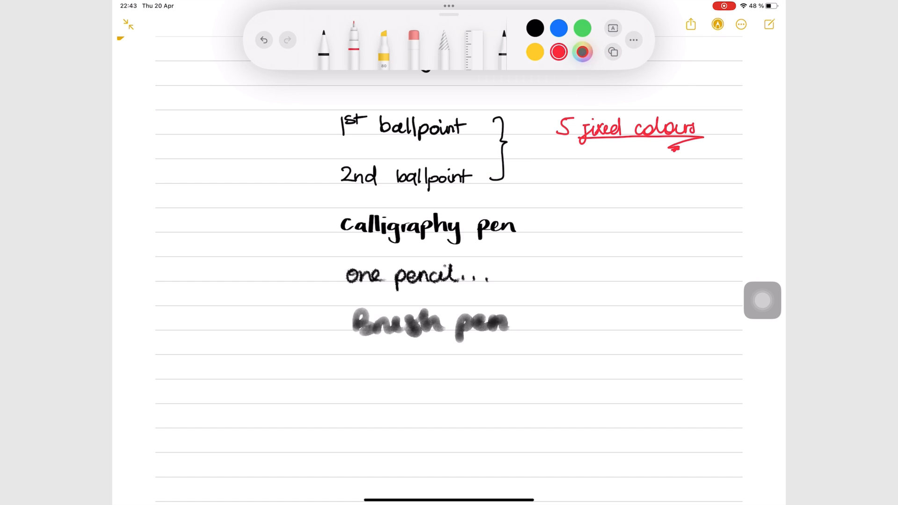
click(582, 52)
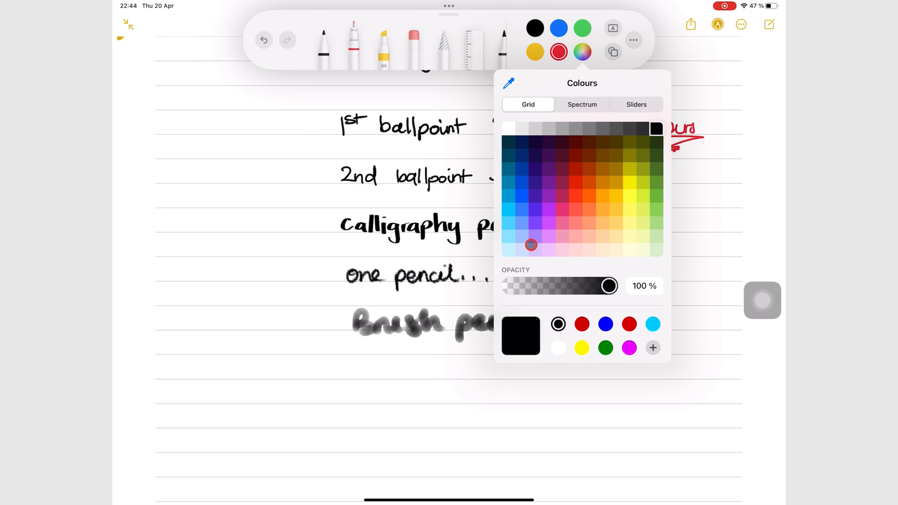
Start from a dark crimson, view the spectrum, then switch to RGB sliders and begin adjusting.
click(522, 154)
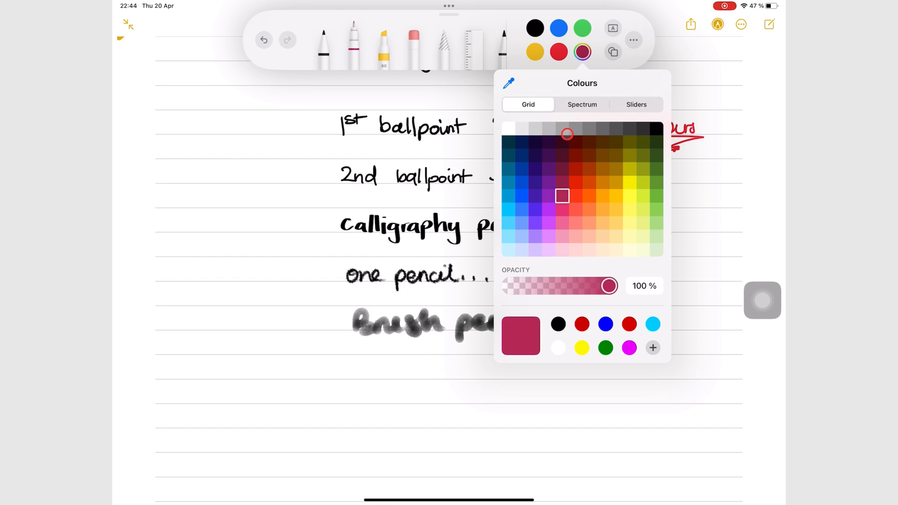
click(581, 104)
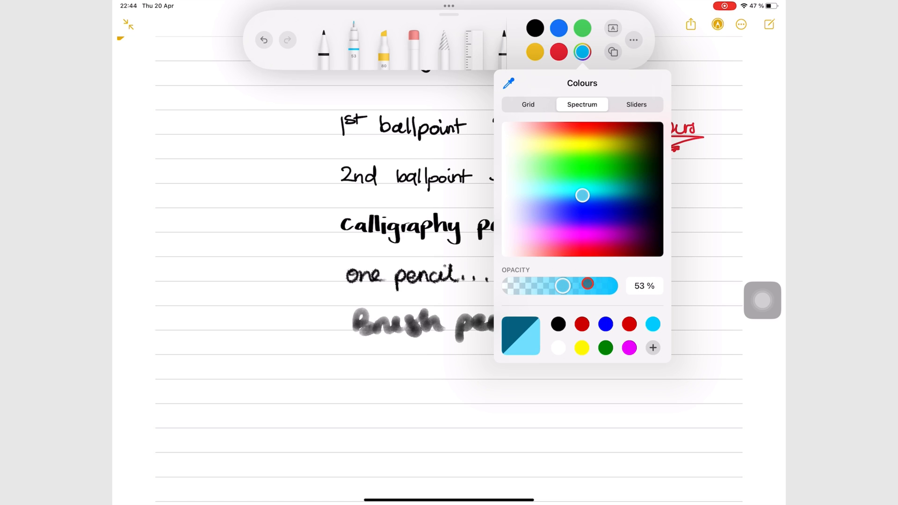
click(636, 104)
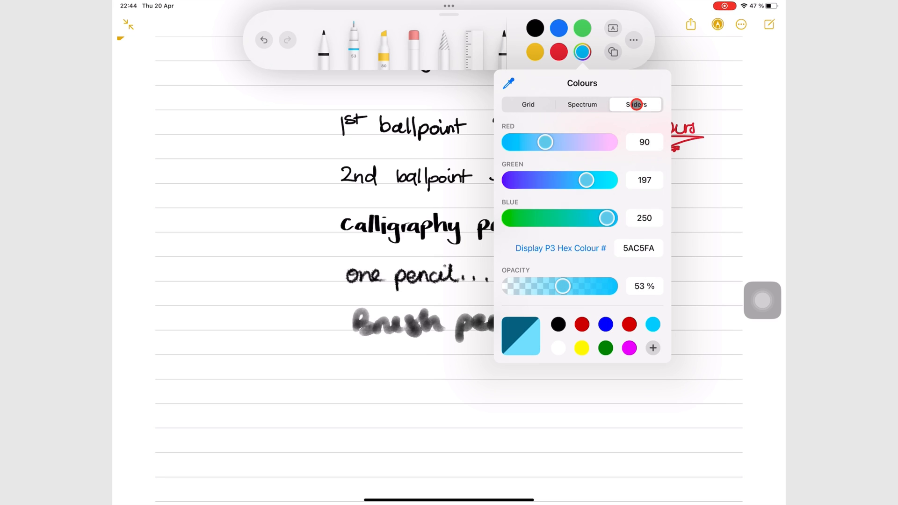
drag(544, 141, 607, 141)
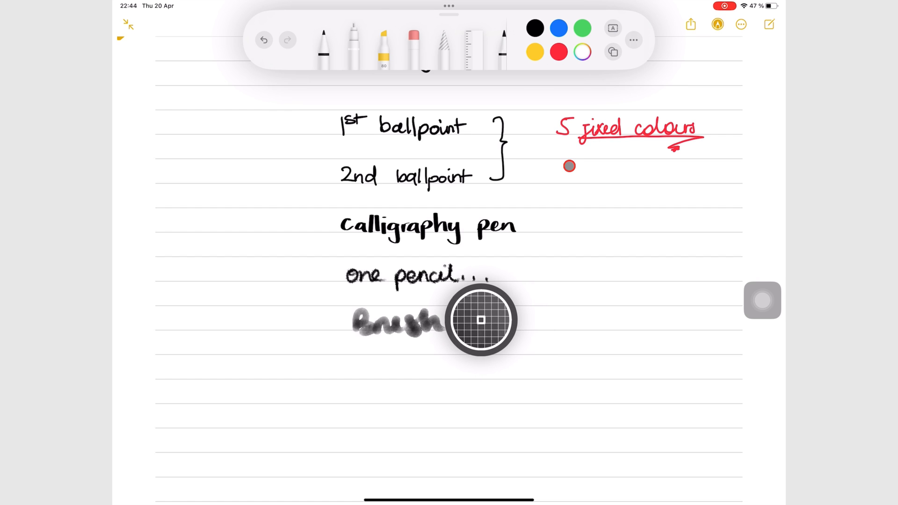
Mix the custom green (hex 39C400) by raising the green value, save it to the swatches and close the picker.
click(581, 52)
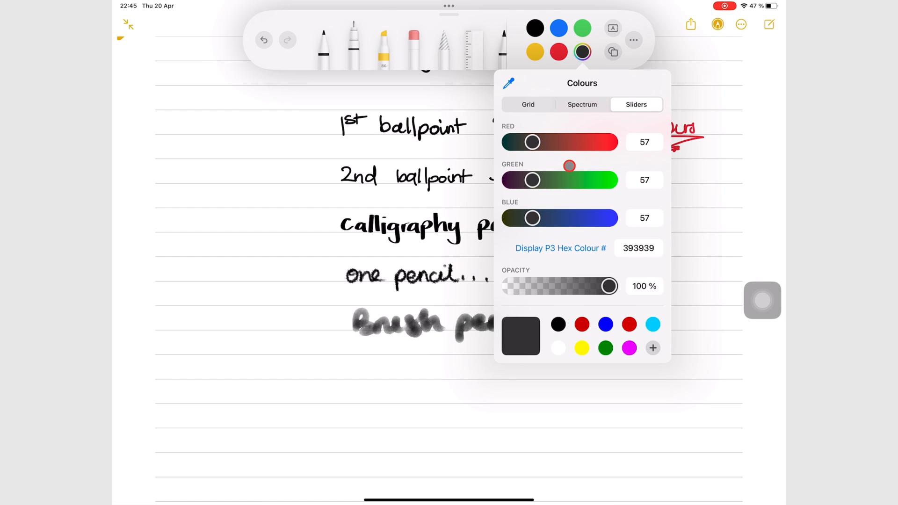
drag(532, 180, 584, 179)
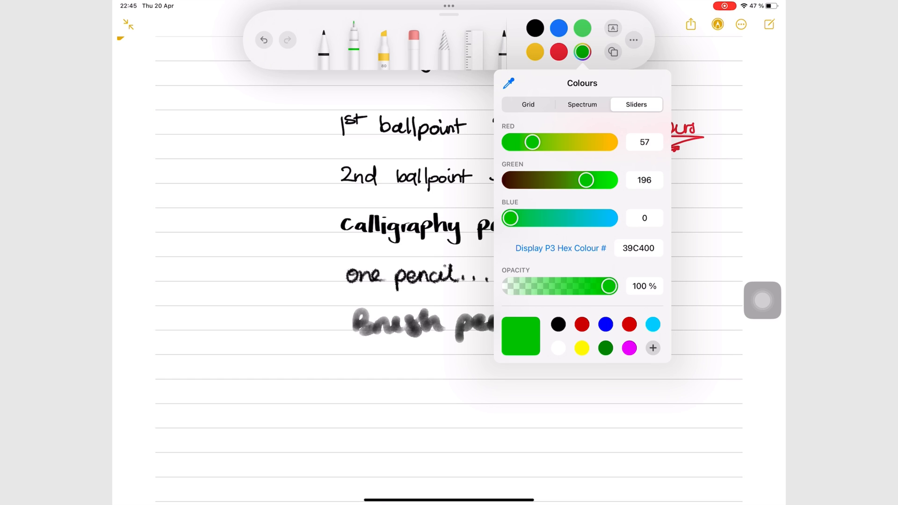
click(653, 348)
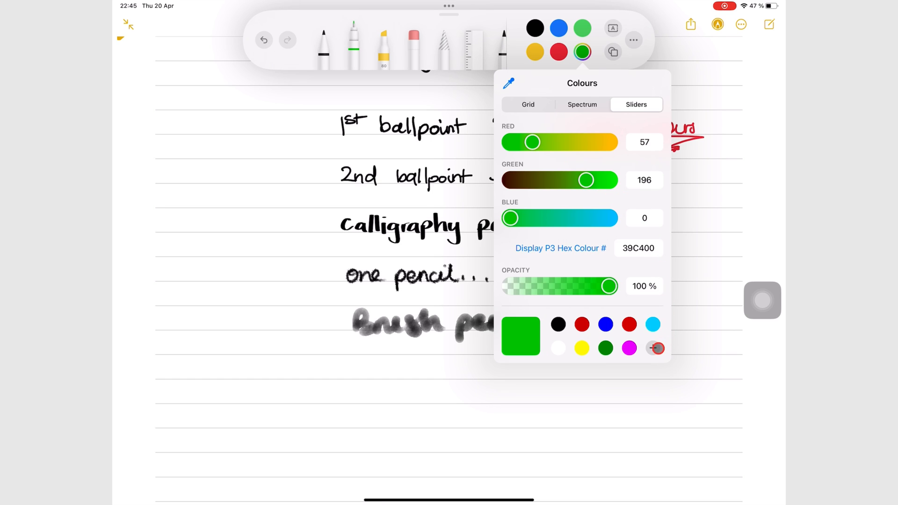
click(652, 348)
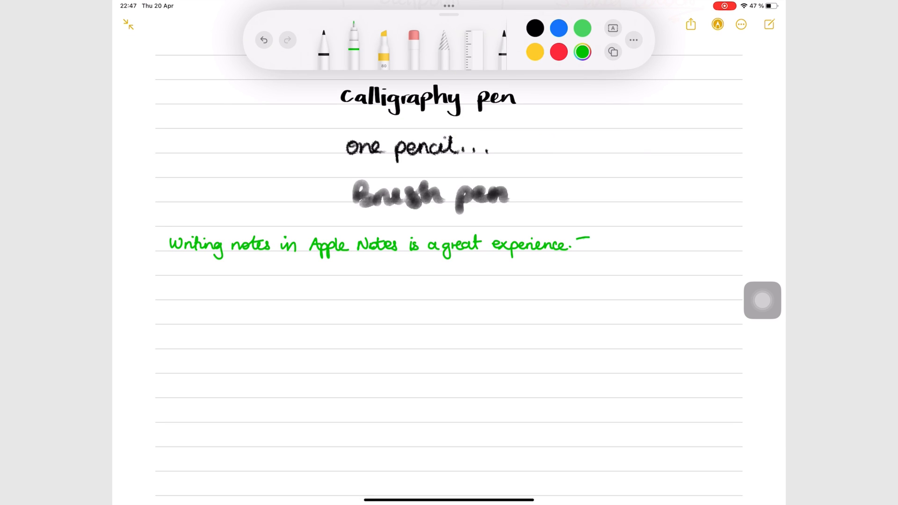
Handwrite the green paragraph, then in black 'This is me using a finger' and 'It's not as accurate, right!!', plus the calligraphy-pen paragraph.
drag(566, 244, 167, 295)
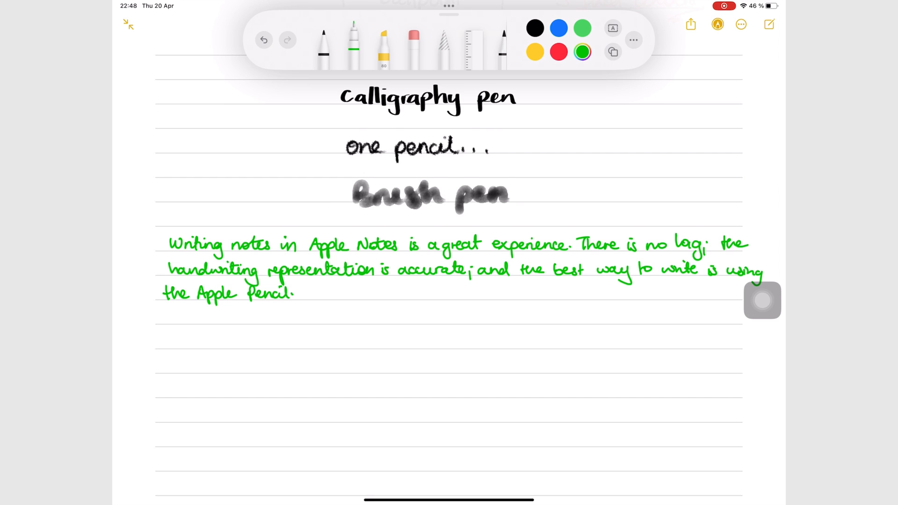
click(633, 40)
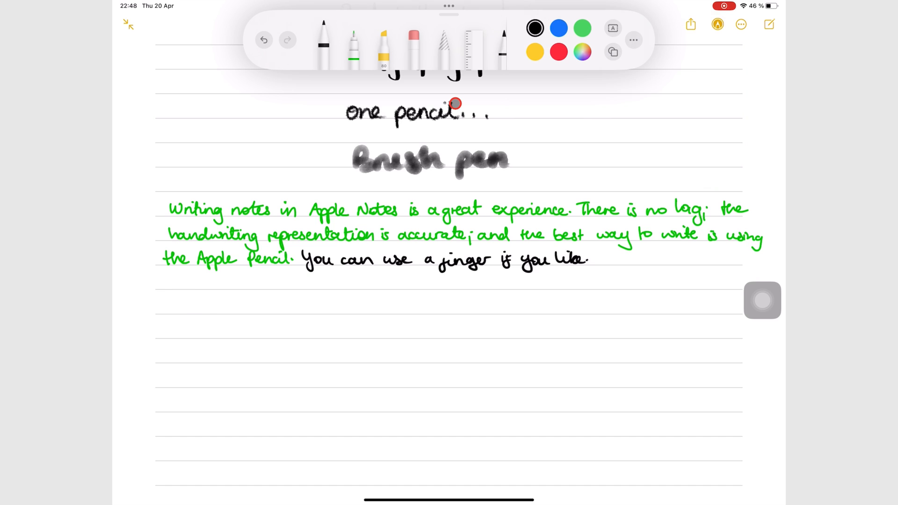
drag(162, 303, 624, 307)
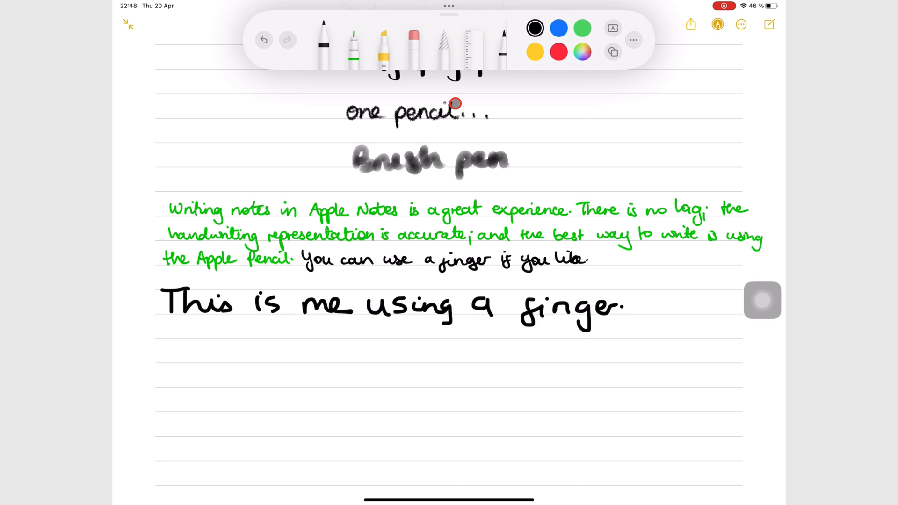
drag(641, 303, 418, 353)
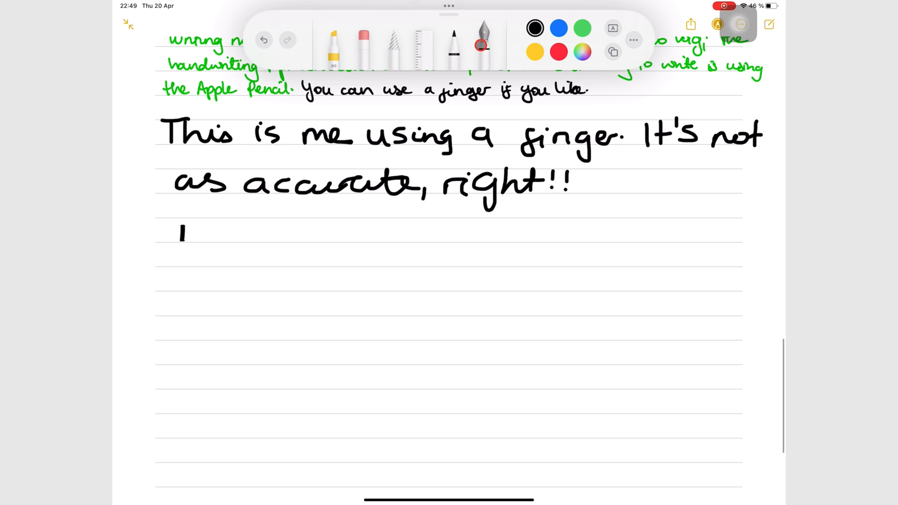
drag(200, 235, 367, 238)
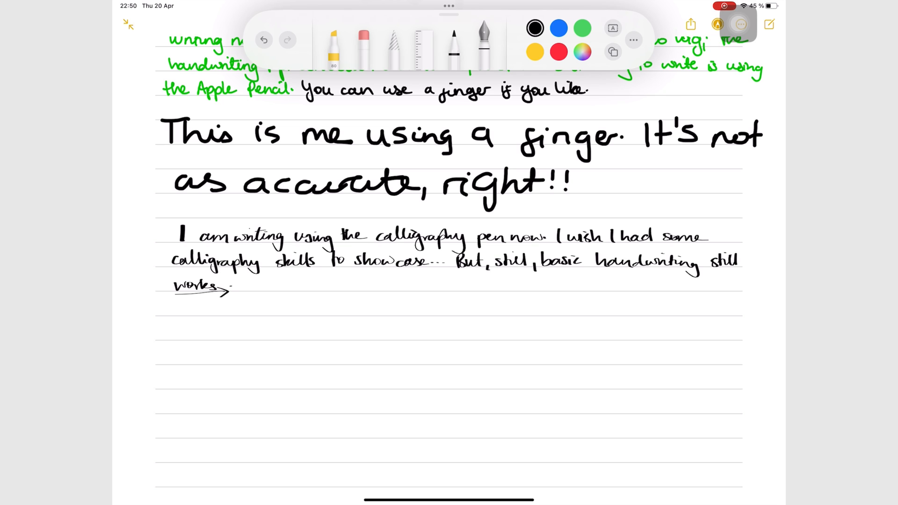
scroll(down, 3)
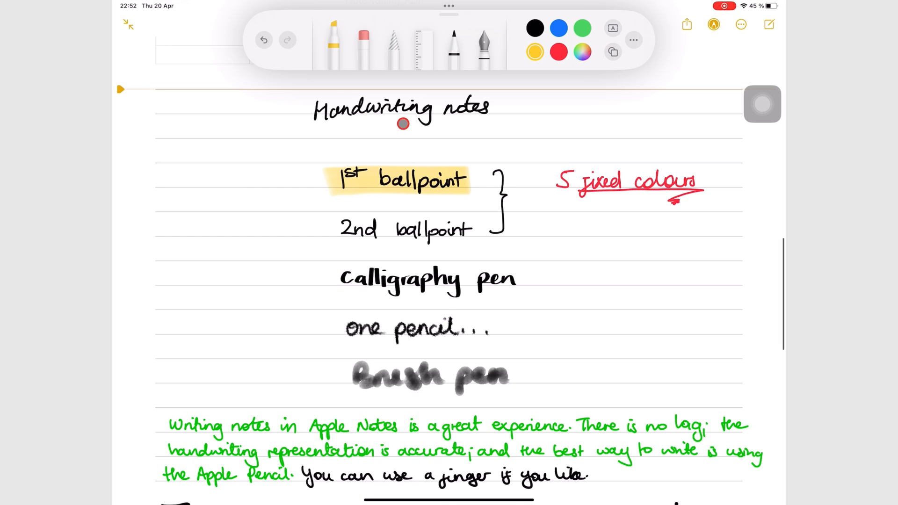
Highlight the pen names and key phrases in yellow, then choose a highlighter thickness from its settings.
scroll(down, 3)
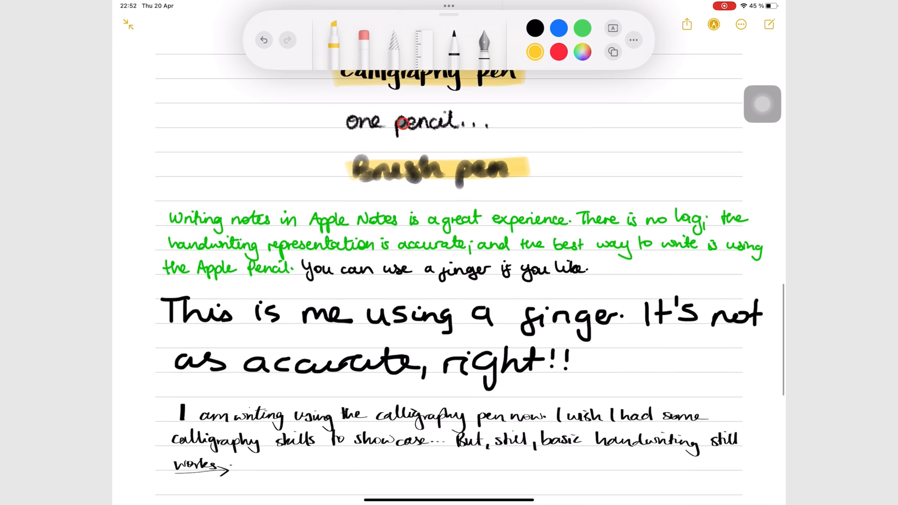
drag(440, 219, 566, 219)
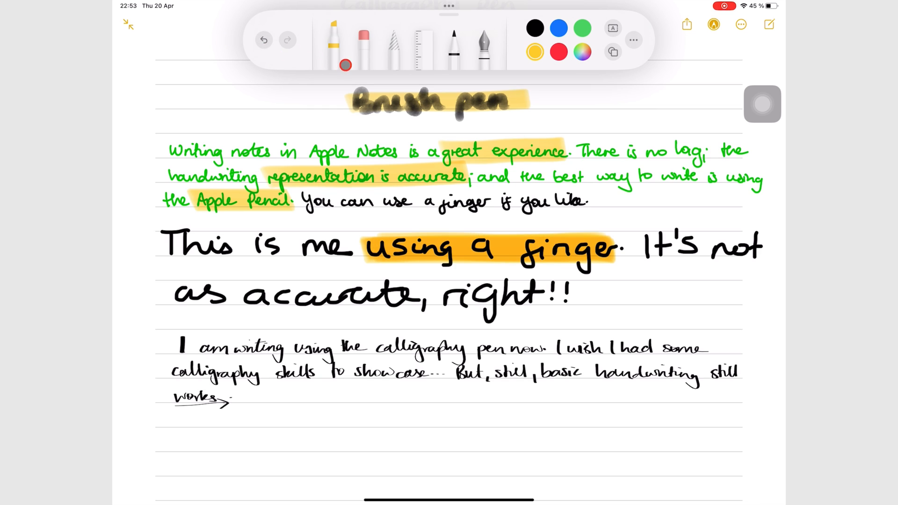
click(337, 43)
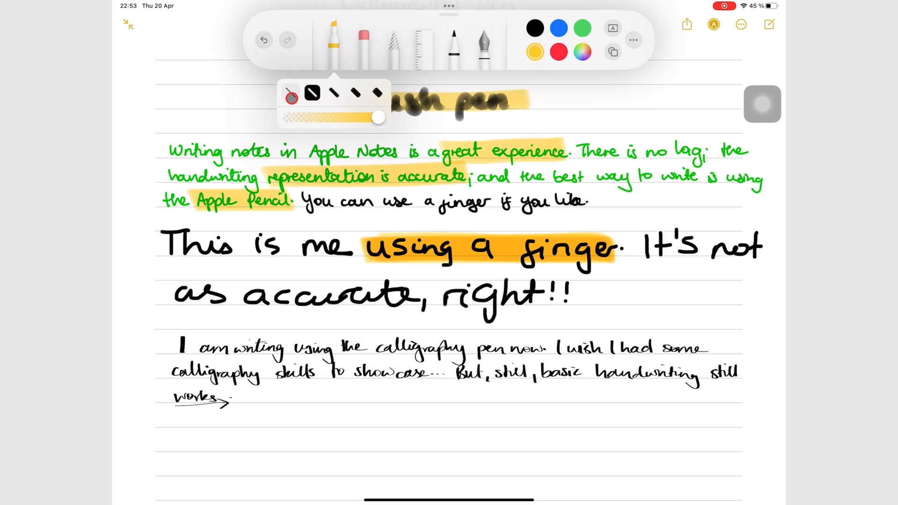
click(376, 94)
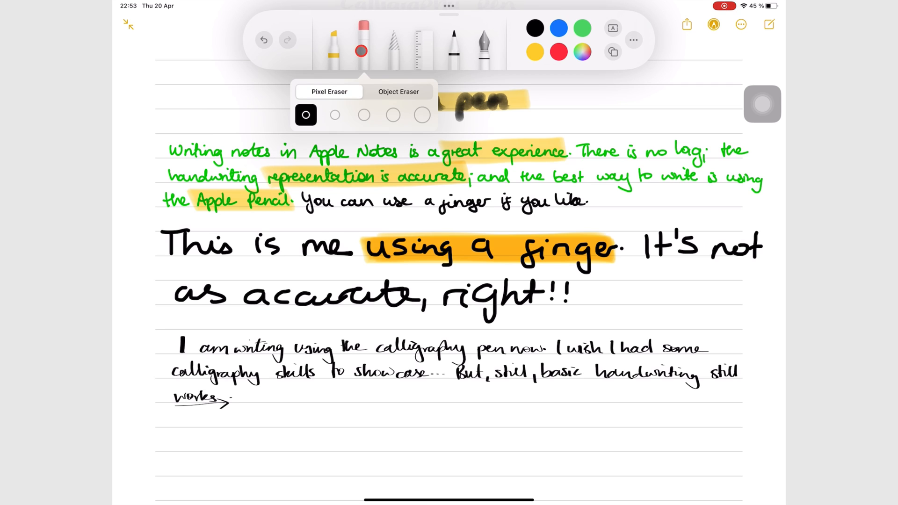
Choose a Pixel Eraser width and rub out 'This is me' from the finger-written sentence.
click(335, 114)
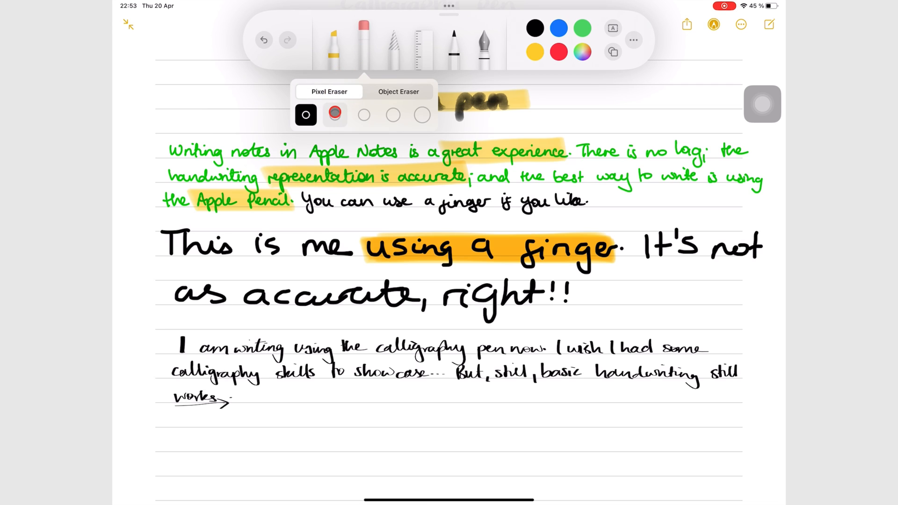
click(392, 115)
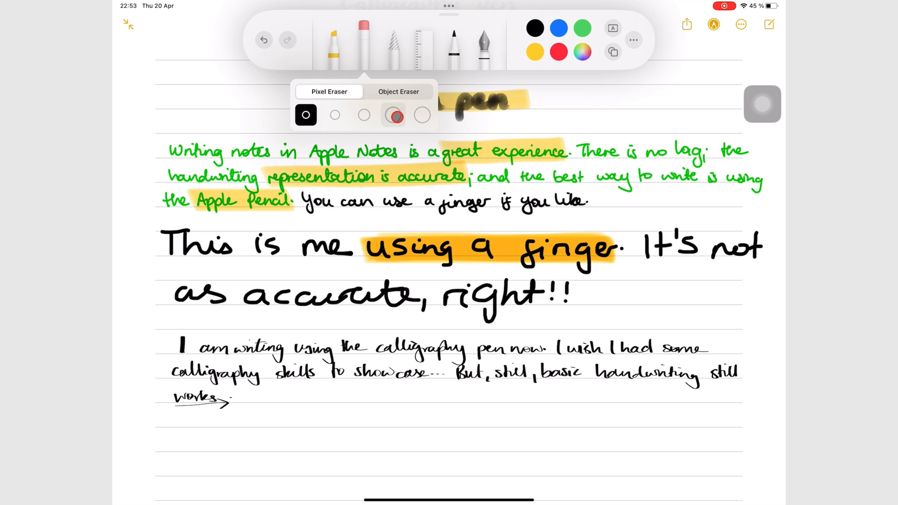
click(423, 115)
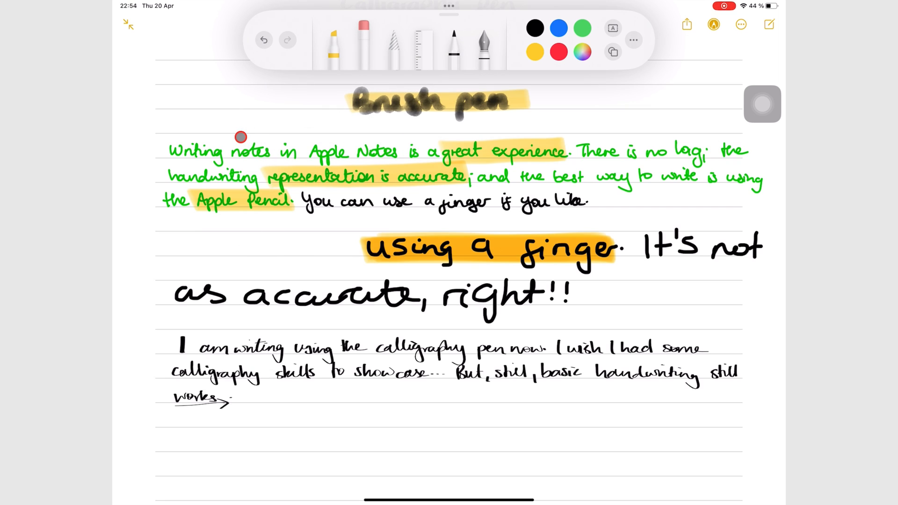
click(362, 43)
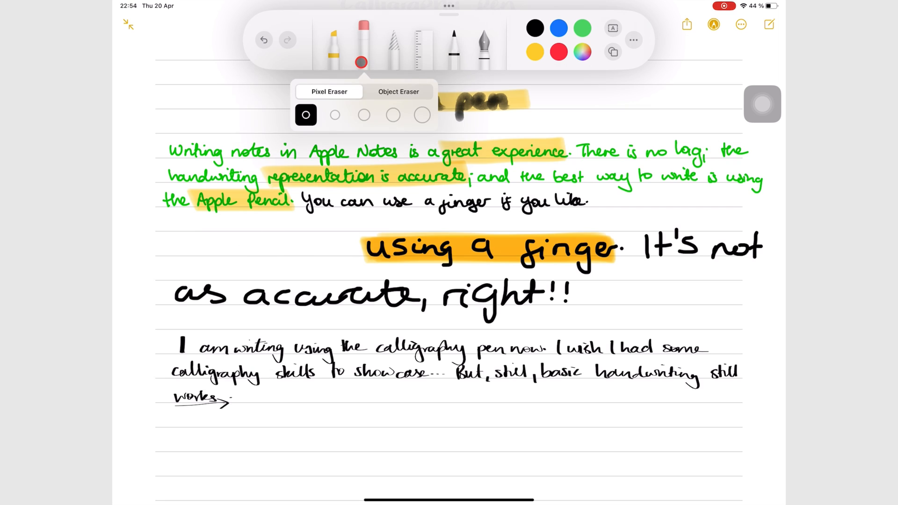
click(397, 92)
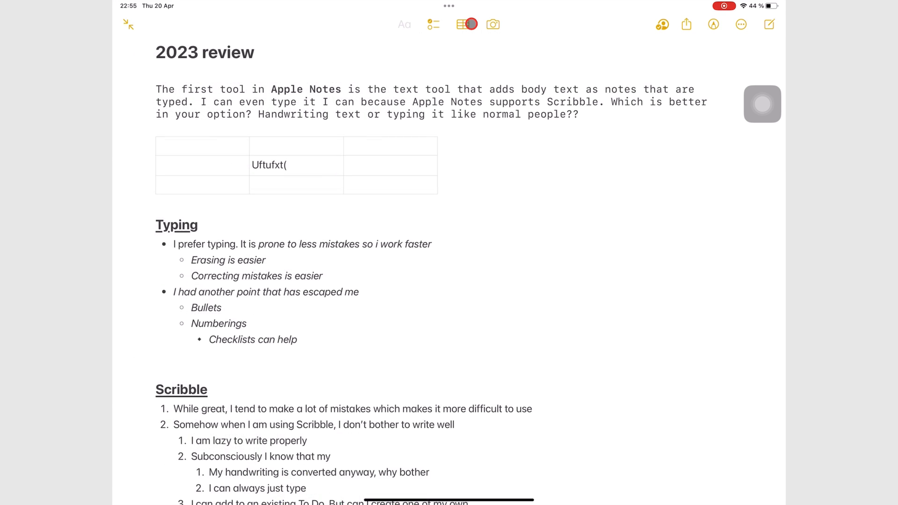
Scroll down through the 2023 review note's typed lists, tables and handwriting back to the pen samples.
scroll(down, 3)
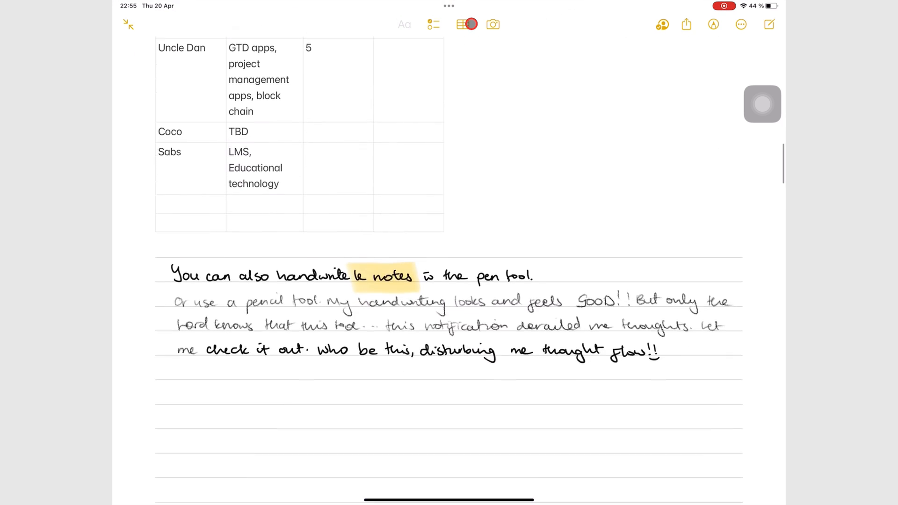
scroll(down, 3)
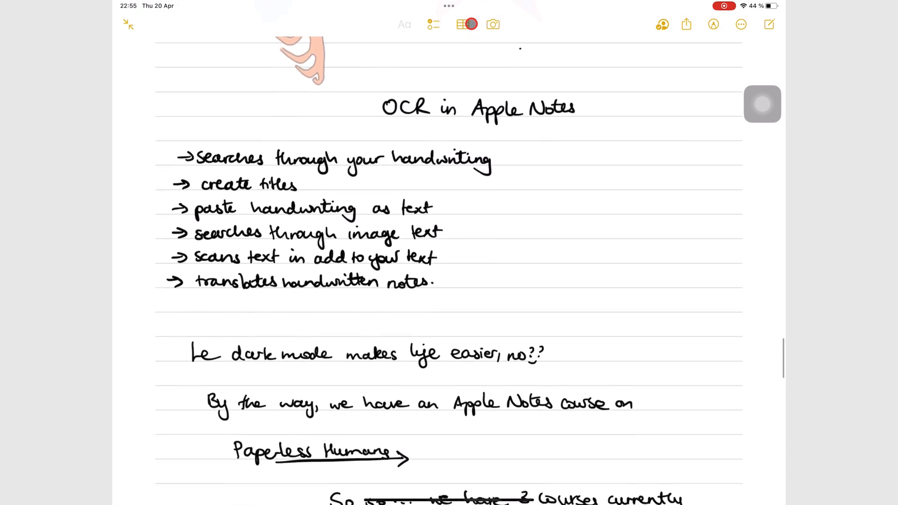
scroll(down, 3)
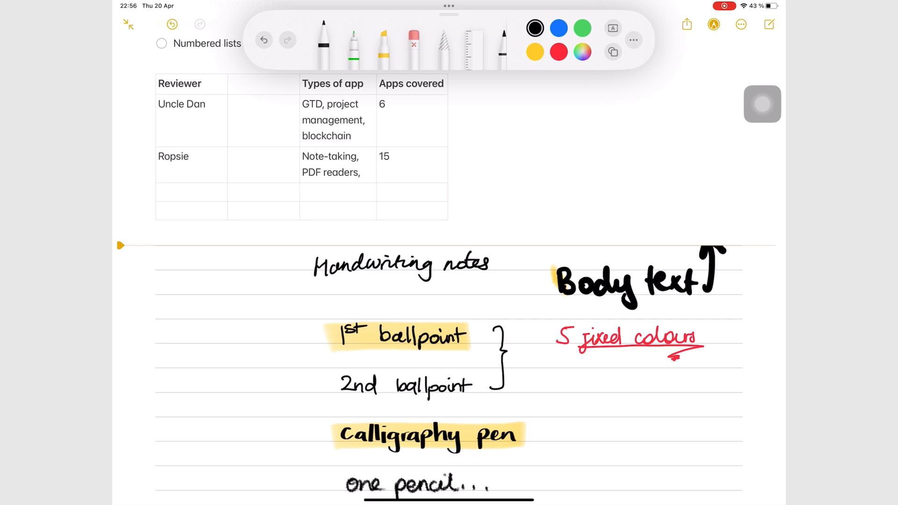
Draw a plus sign linking the 'Handwriting notes' heading to 'Body text'.
drag(507, 283, 526, 275)
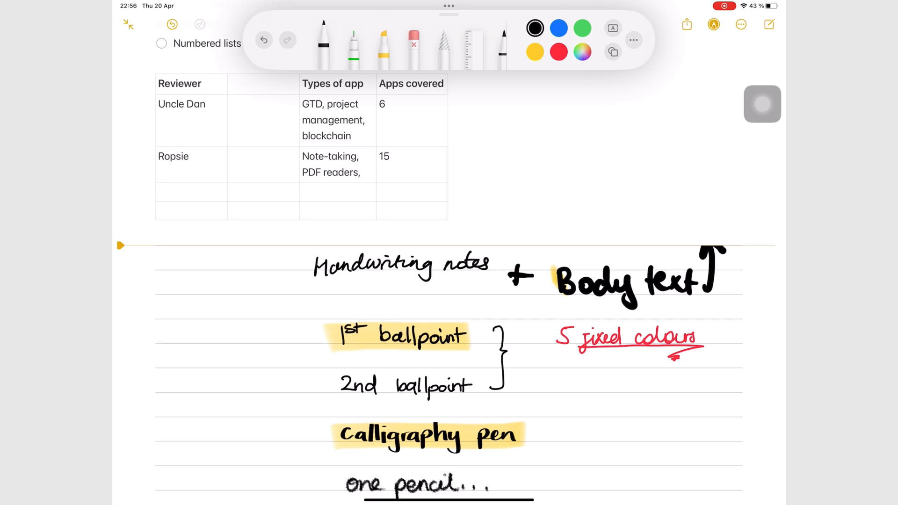